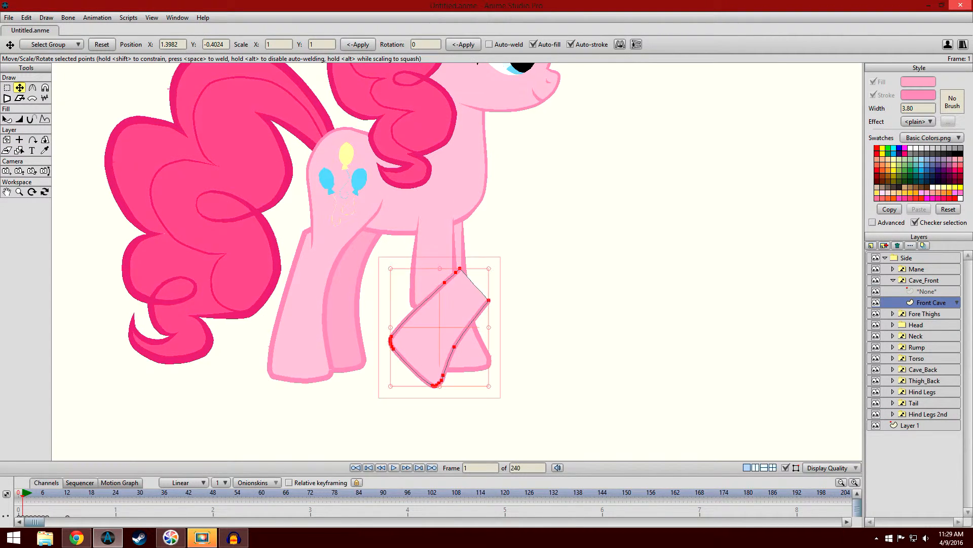
Rotate the Front Cave shin points back until the lower front leg stands vertical
{"action": "left_click_drag", "start_coordinate": [438, 326], "coordinate": [404, 326]}
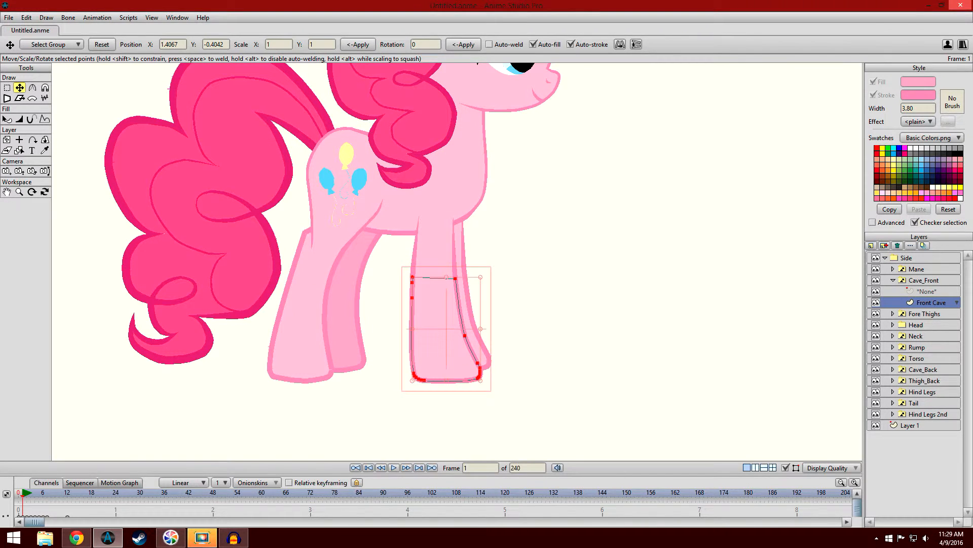
{"action": "left_click", "coordinate": [20, 87]}
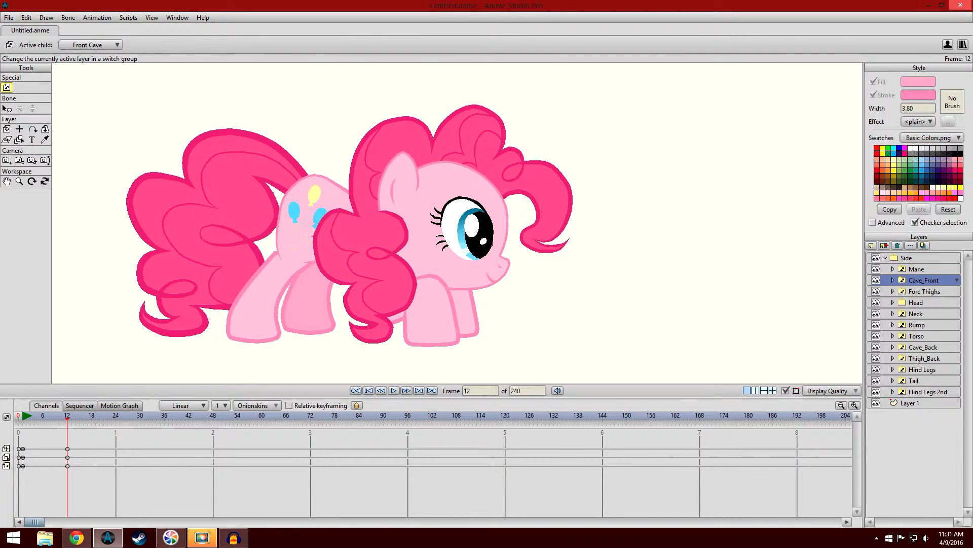
Copy a pony shape's fill and stroke style with the Eyedropper
{"action": "left_click", "coordinate": [44, 140]}
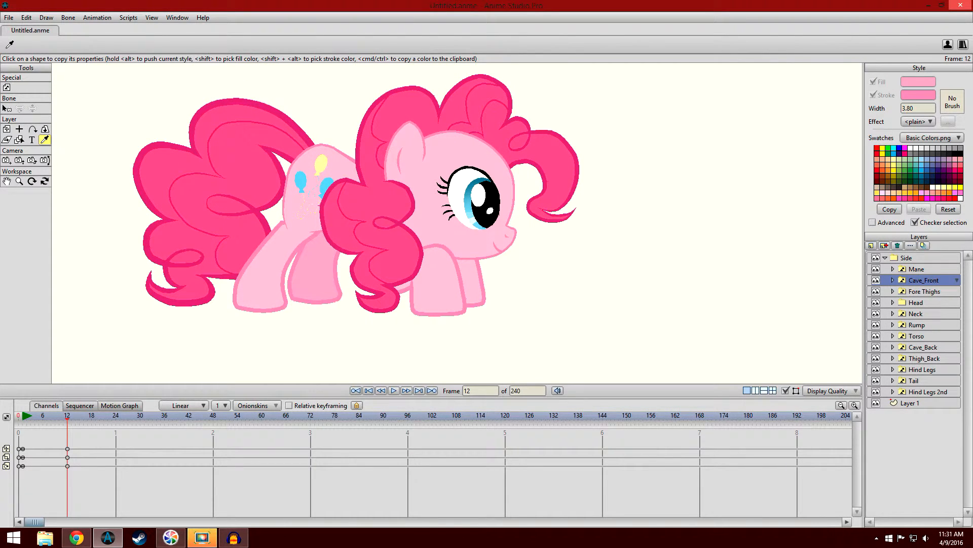
{"action": "left_click", "coordinate": [875, 269]}
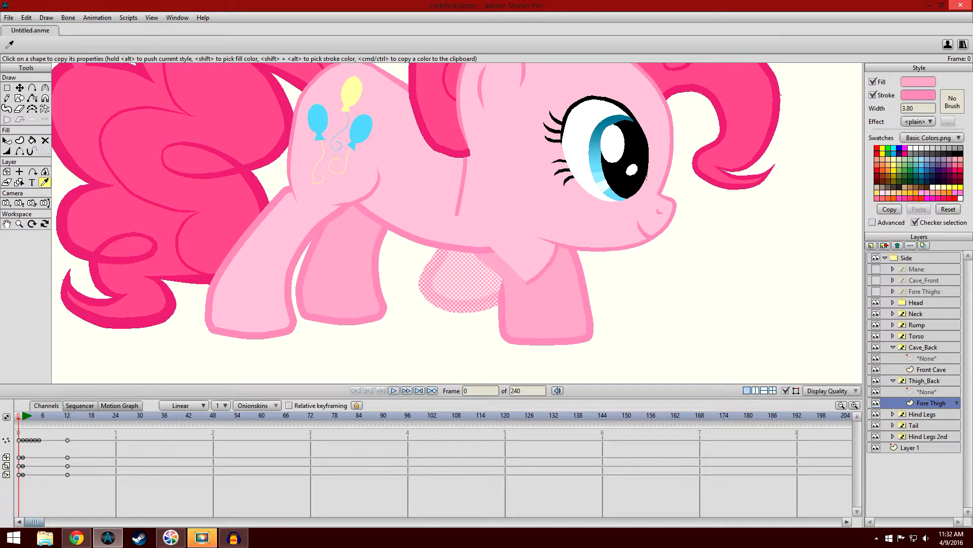
Enter 2.22 as the Fore Thigh shape's outline width
{"action": "type", "text": "2.22"}
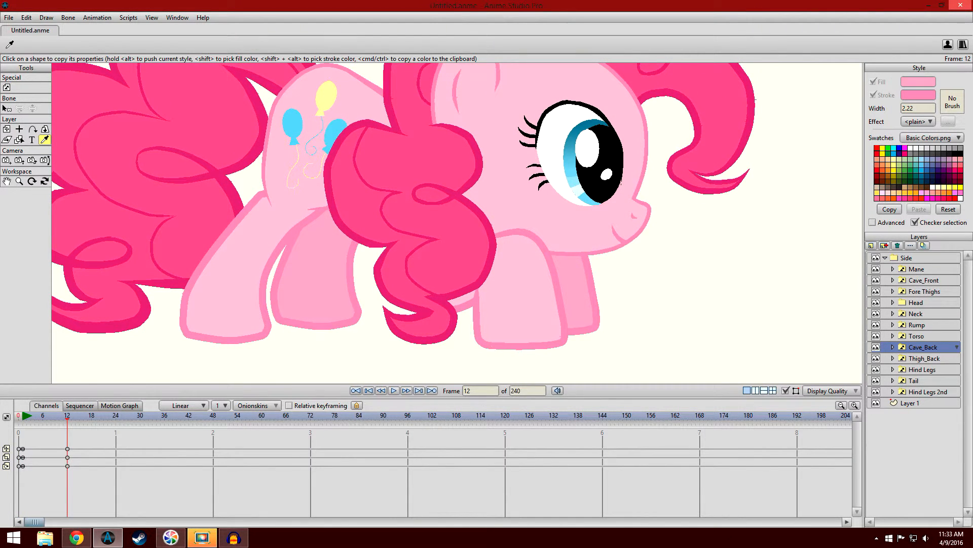
Toggle off the Mane layer's visibility in the Layers panel
{"action": "left_click", "coordinate": [916, 268]}
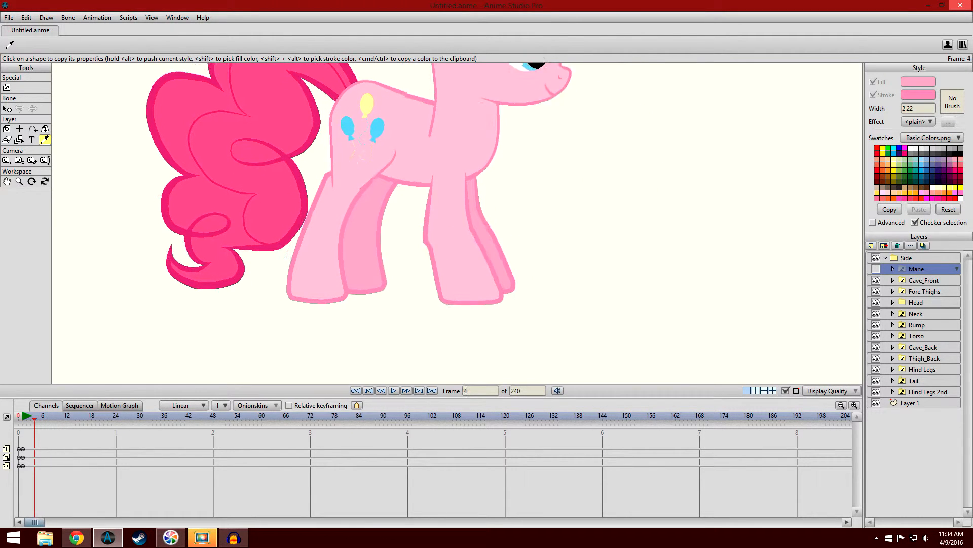
{"action": "left_click", "coordinate": [356, 390]}
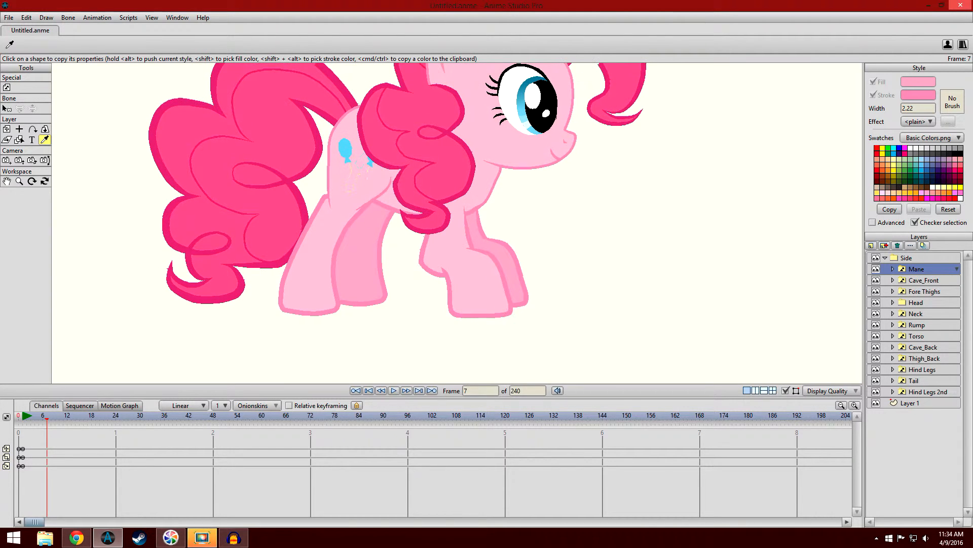
{"action": "left_click", "coordinate": [61, 415]}
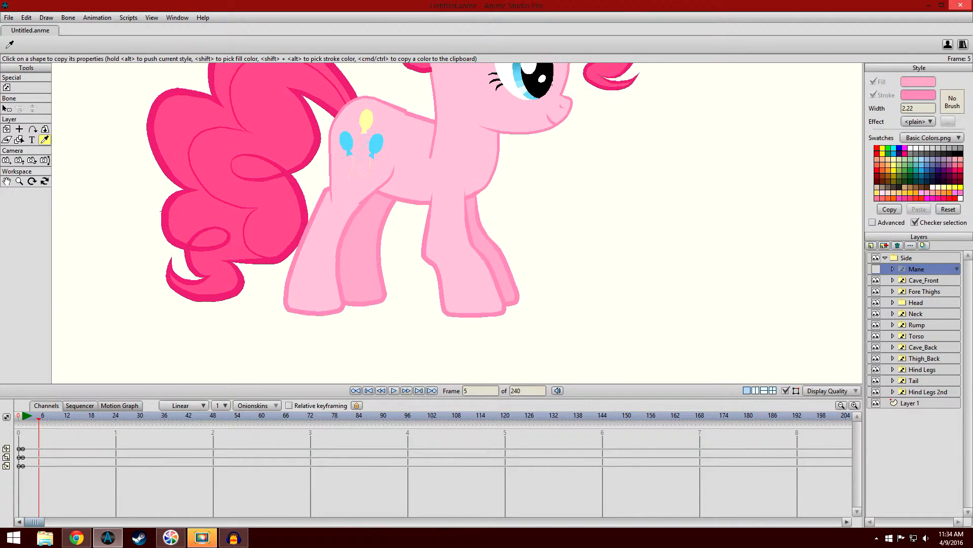
{"action": "left_click", "coordinate": [406, 389]}
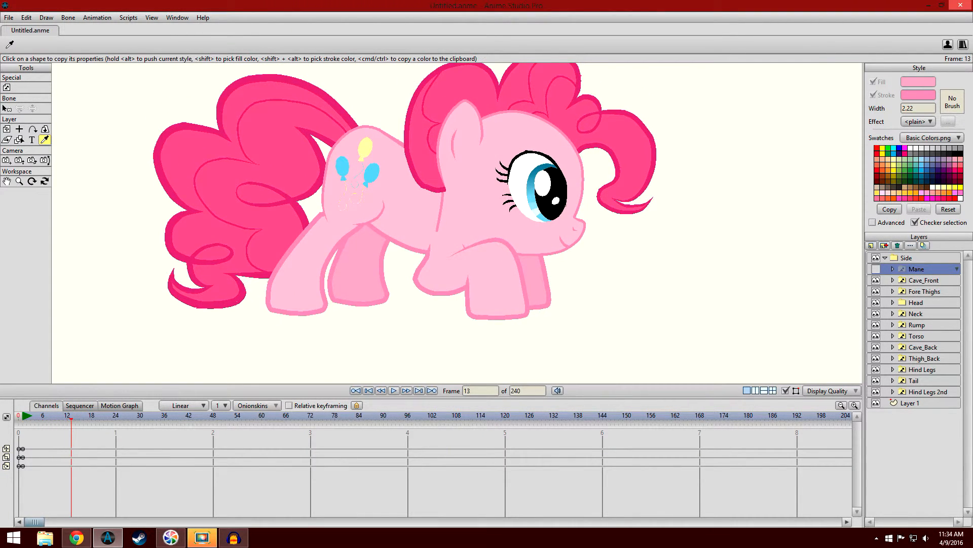
{"action": "left_click", "coordinate": [42, 415]}
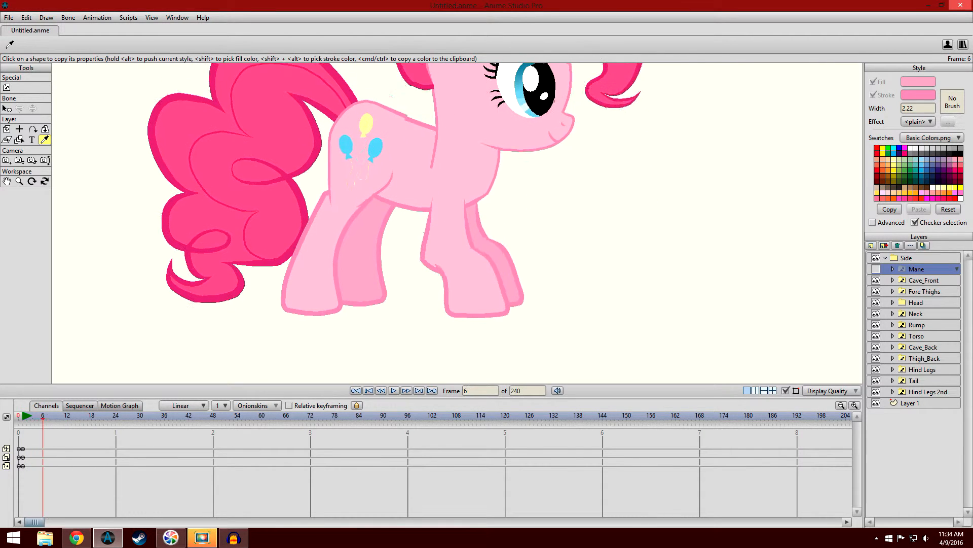
{"action": "left_click", "coordinate": [405, 389]}
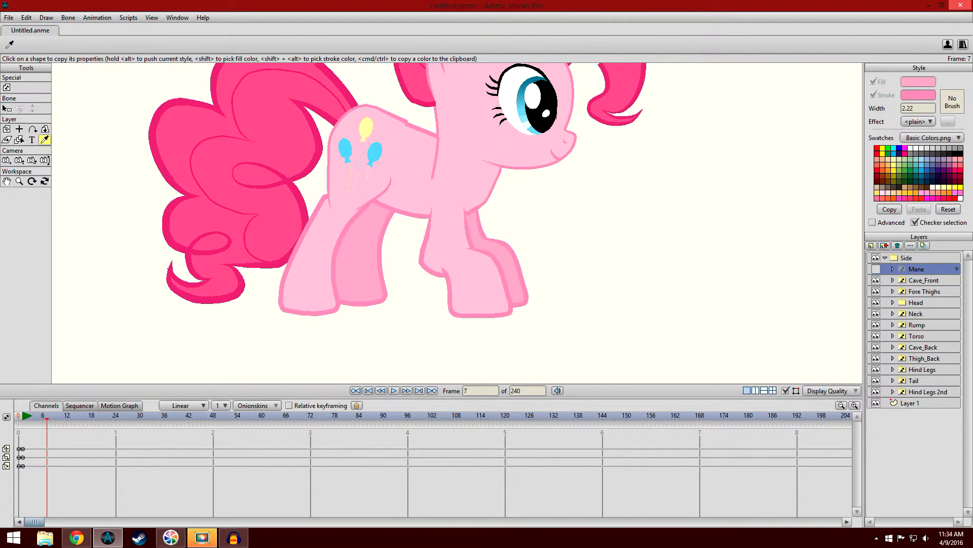
{"action": "left_click", "coordinate": [406, 390]}
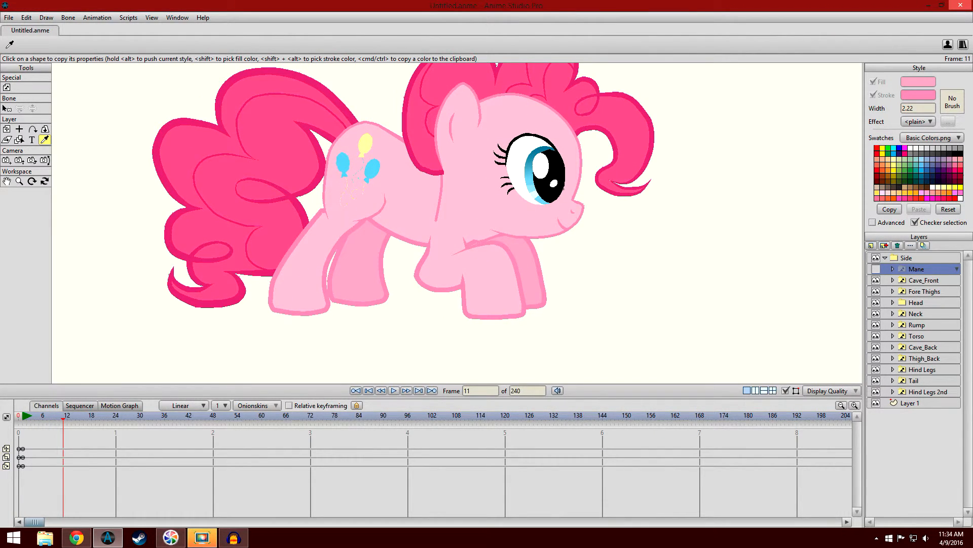
{"action": "left_click", "coordinate": [405, 390]}
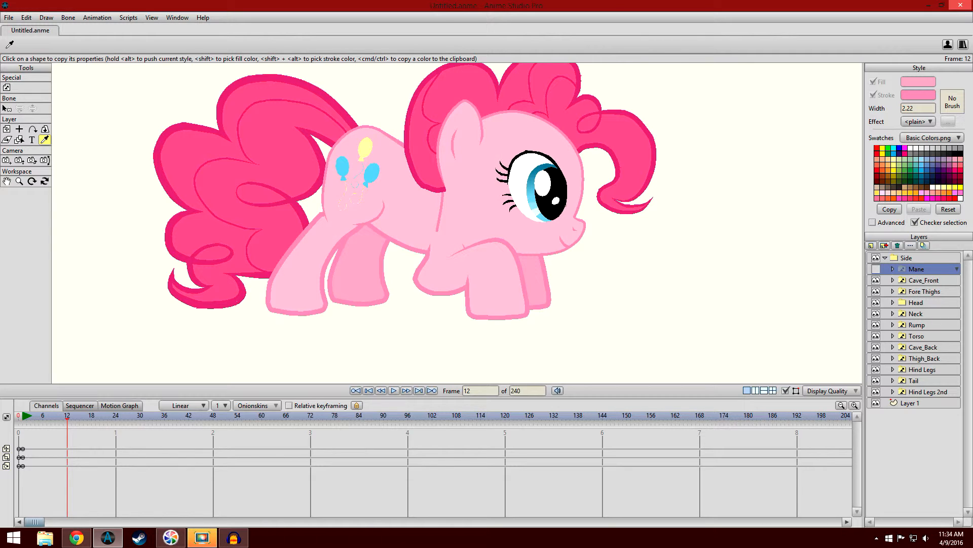
{"action": "left_click", "coordinate": [381, 390]}
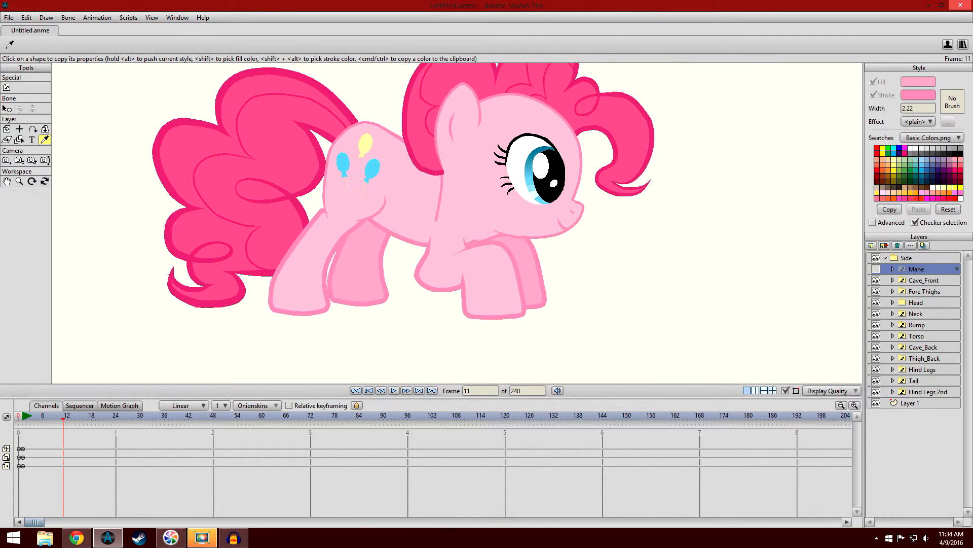
{"action": "left_click", "coordinate": [381, 390]}
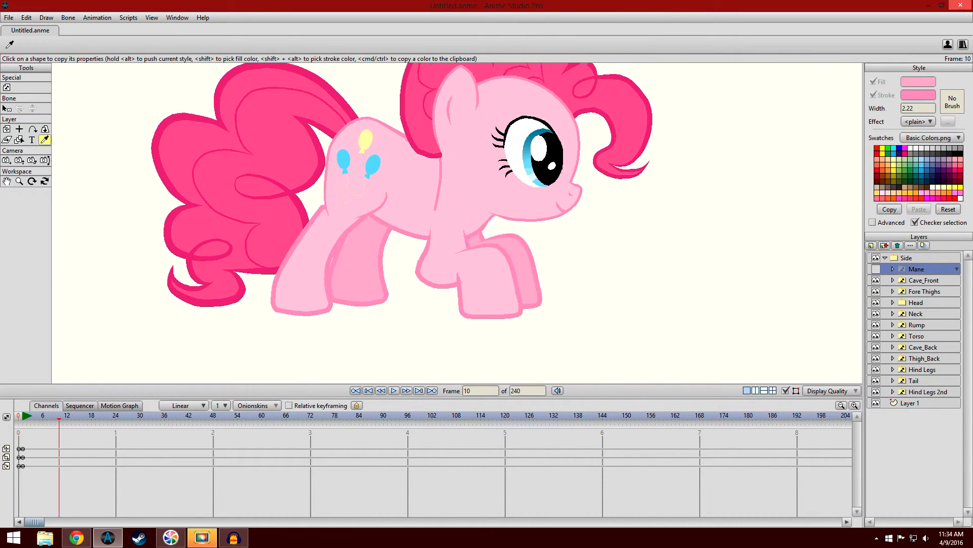
{"action": "left_click", "coordinate": [42, 418]}
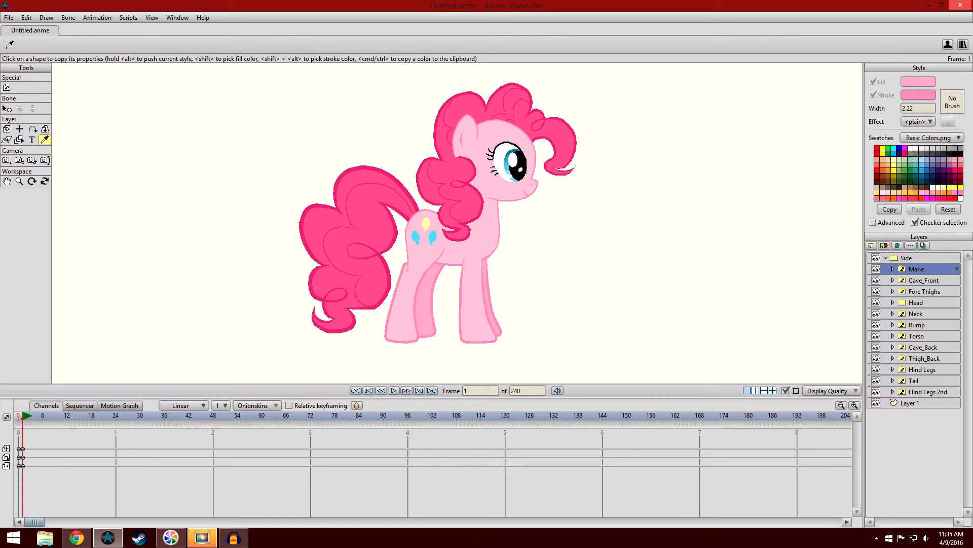
{"action": "mouse_move", "coordinate": [393, 390]}
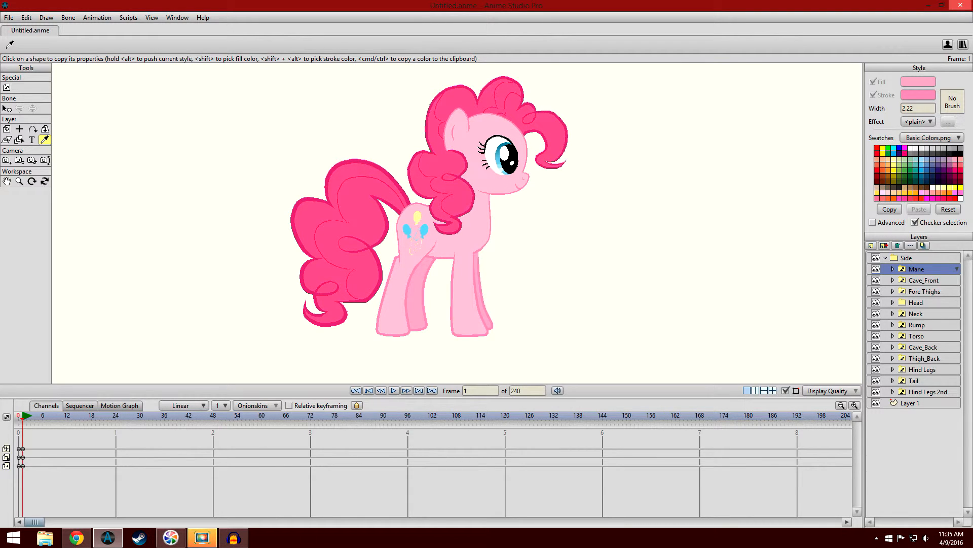
{"action": "left_click", "coordinate": [393, 389]}
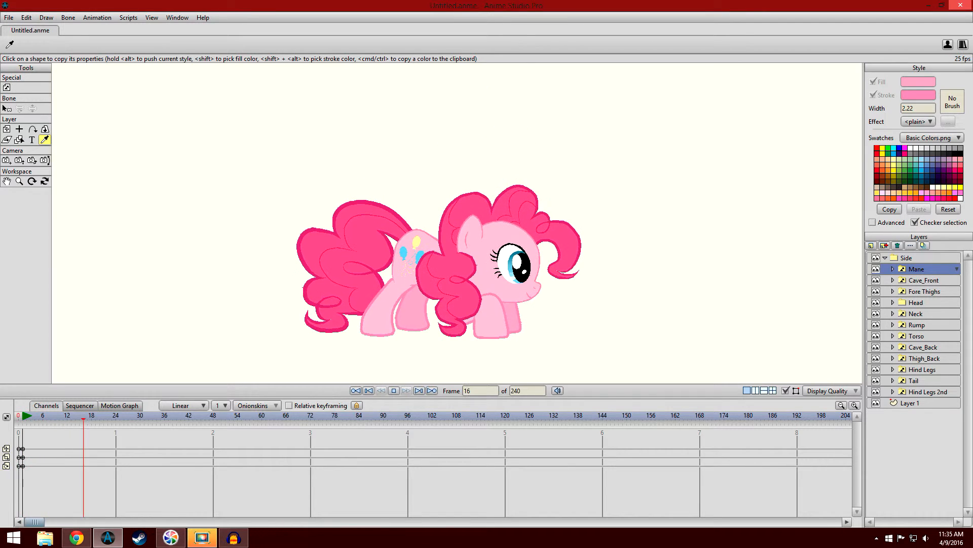
{"action": "left_click", "coordinate": [368, 390]}
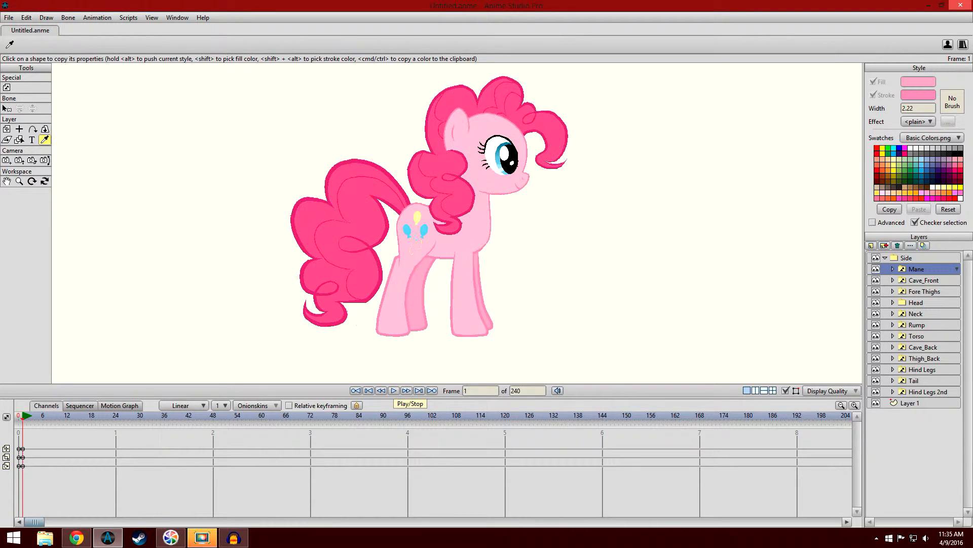
{"action": "left_click", "coordinate": [394, 389]}
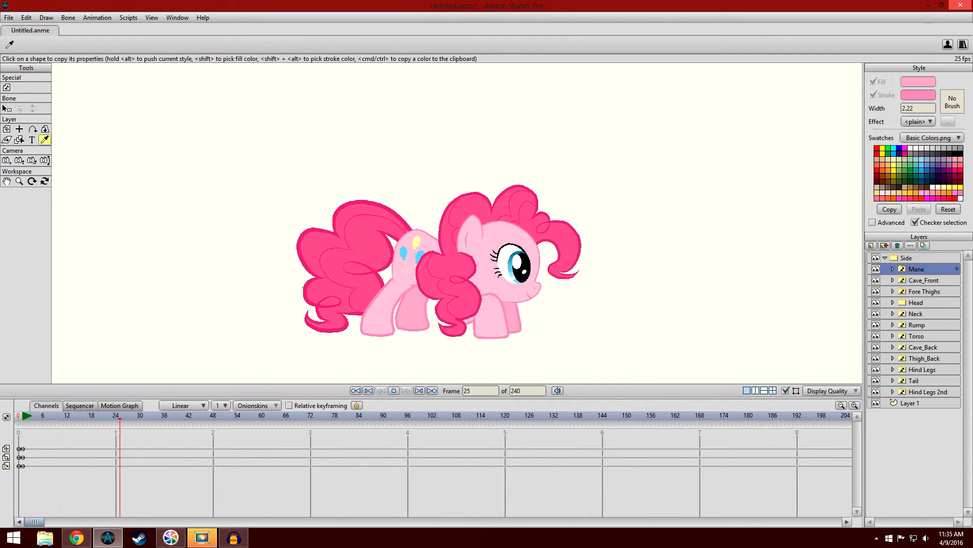
{"action": "left_click", "coordinate": [356, 390]}
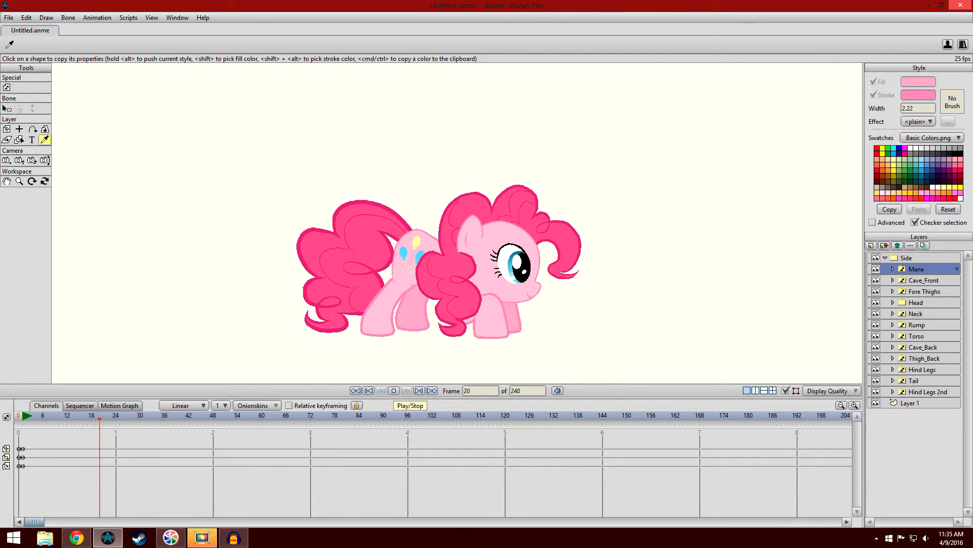
{"action": "left_click", "coordinate": [409, 405]}
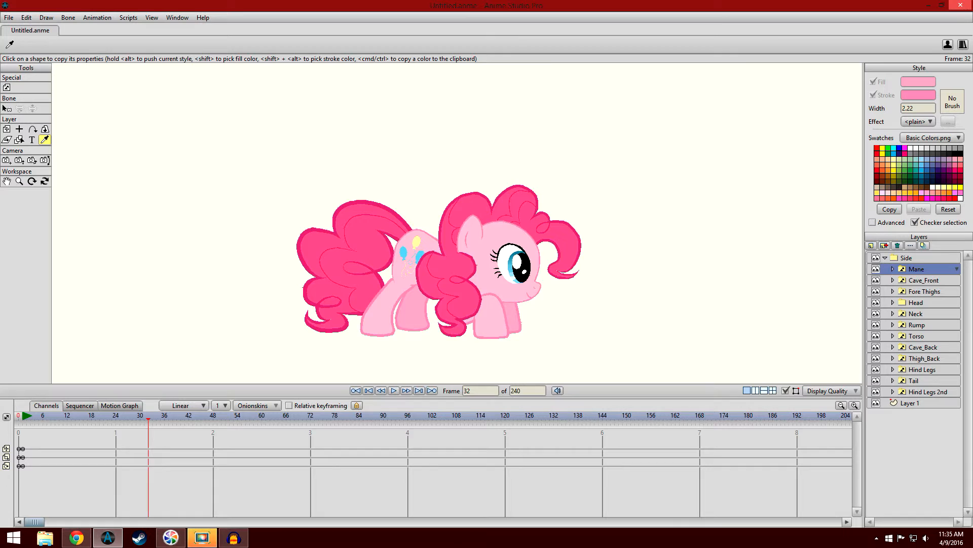
{"action": "left_click", "coordinate": [393, 390]}
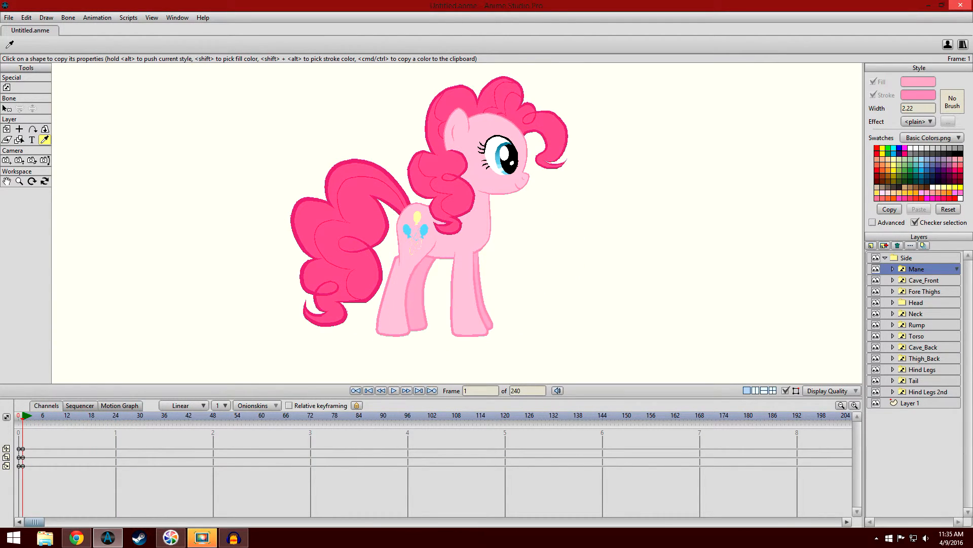
{"action": "mouse_move", "coordinate": [381, 390]}
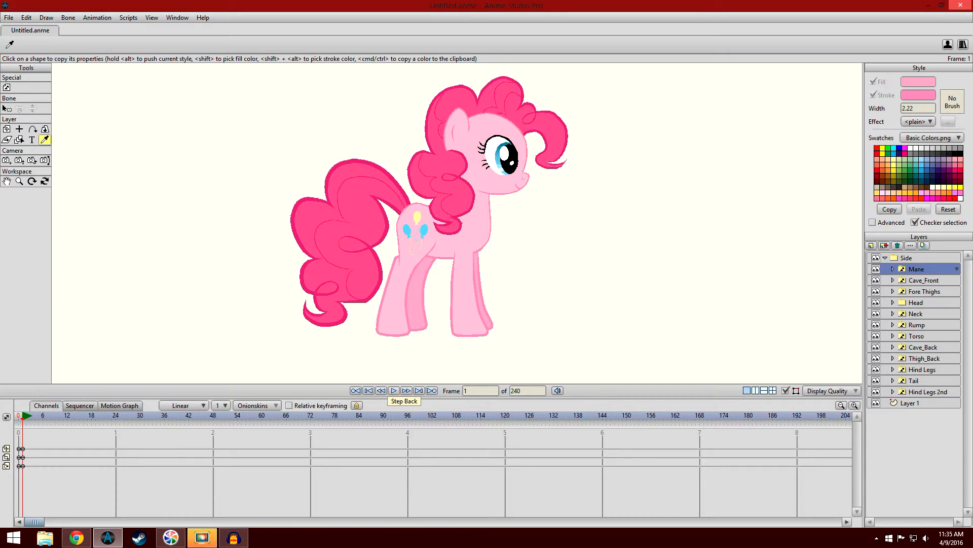
{"action": "left_click", "coordinate": [393, 390]}
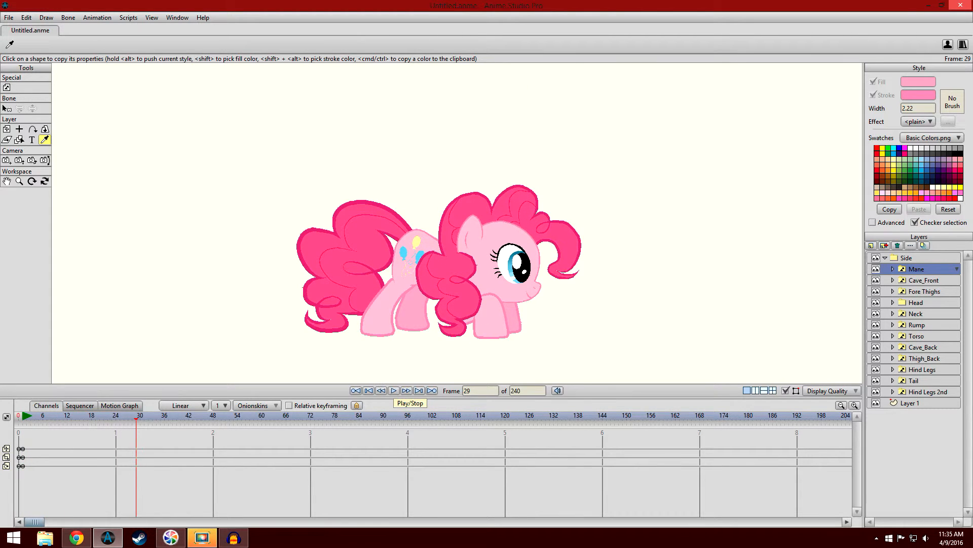
{"action": "left_click", "coordinate": [355, 390]}
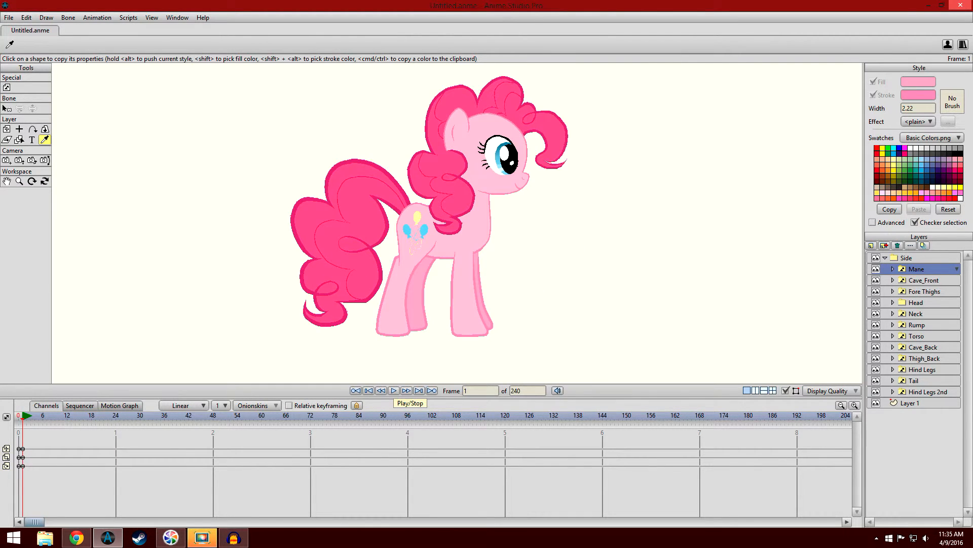
{"action": "left_click", "coordinate": [406, 391]}
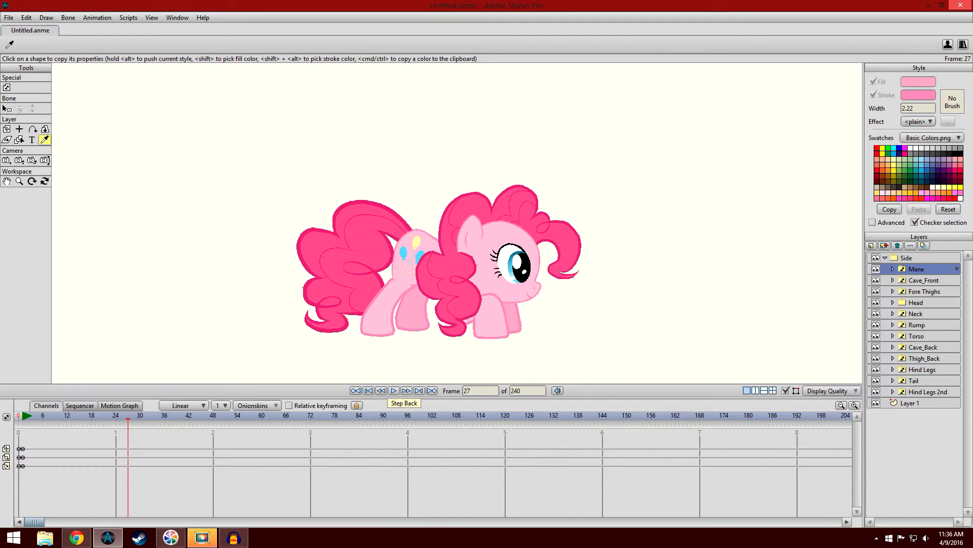
{"action": "left_click", "coordinate": [356, 390]}
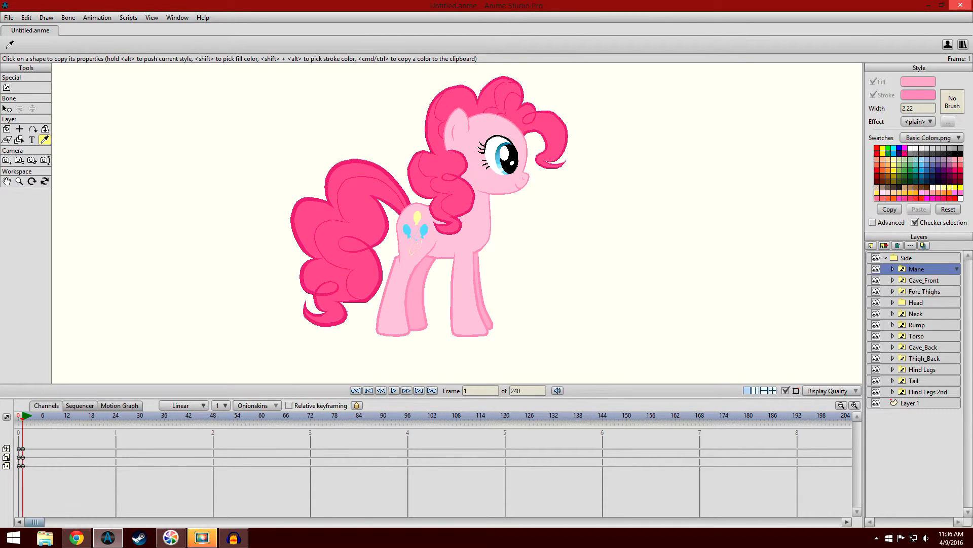
{"action": "left_click", "coordinate": [393, 390]}
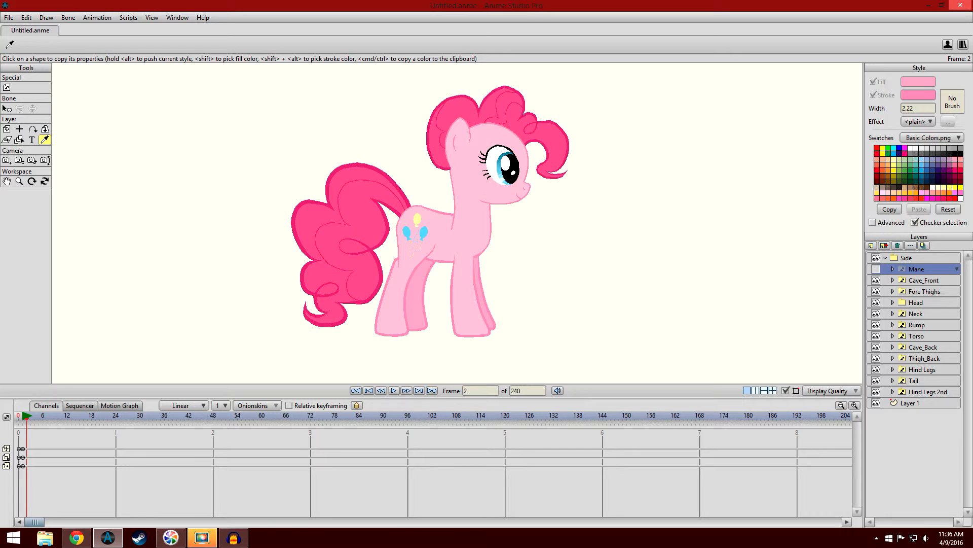
Play the crouch with the mane hidden, rewind, and open the Neck group's Neck_Side shape
{"action": "left_click", "coordinate": [123, 416]}
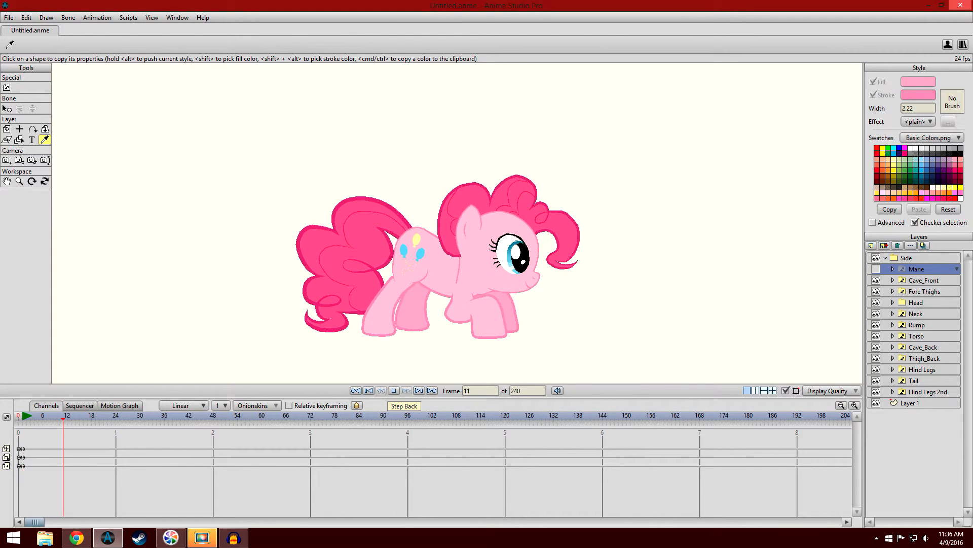
{"action": "left_click", "coordinate": [368, 390]}
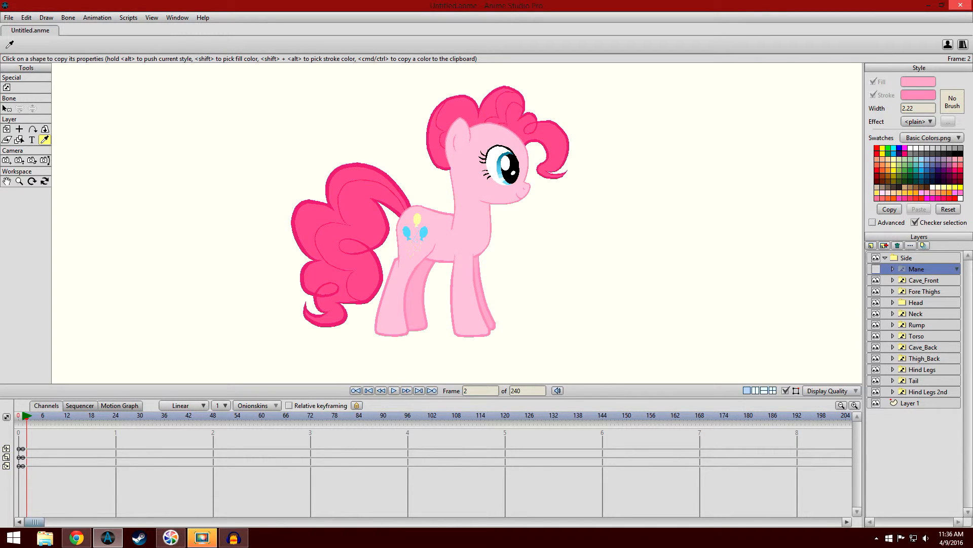
{"action": "left_click", "coordinate": [356, 390]}
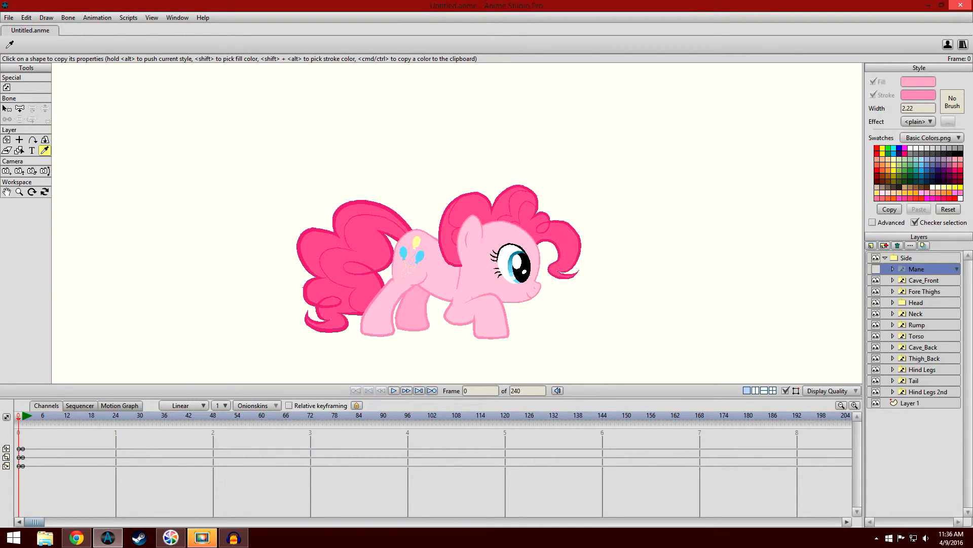
{"action": "left_click", "coordinate": [381, 390]}
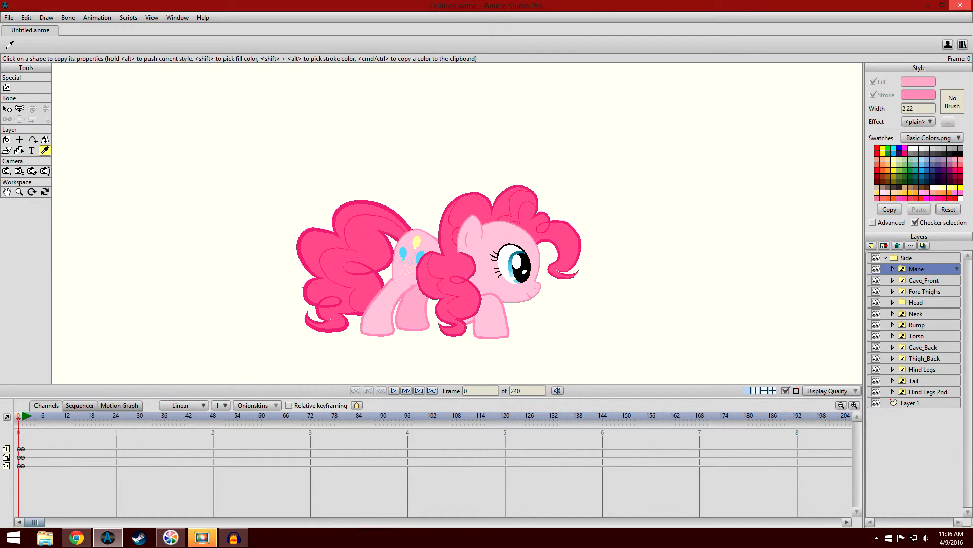
{"action": "left_click", "coordinate": [406, 390]}
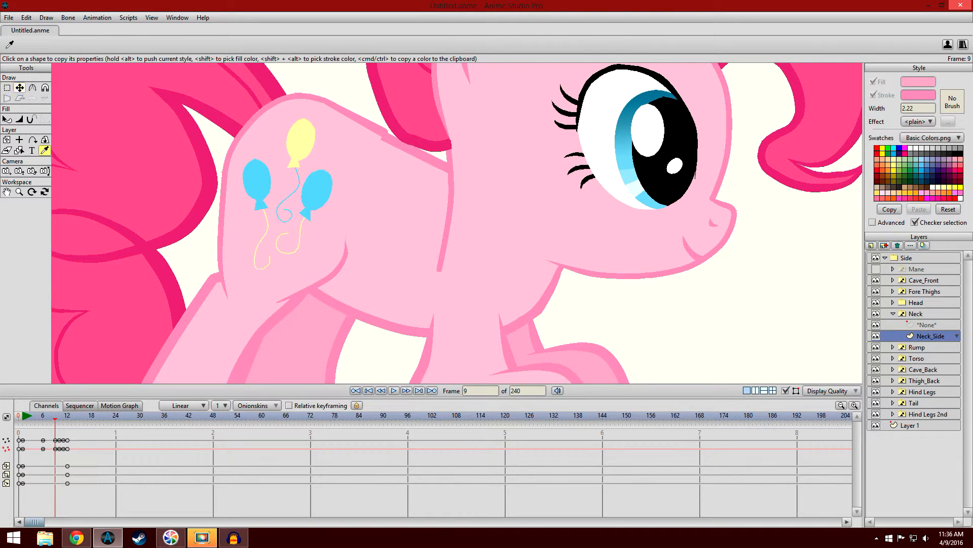
Drag the Neck_Side outline points at frames 6, 10 and 11 to follow the lowered body
{"action": "left_click", "coordinate": [19, 87]}
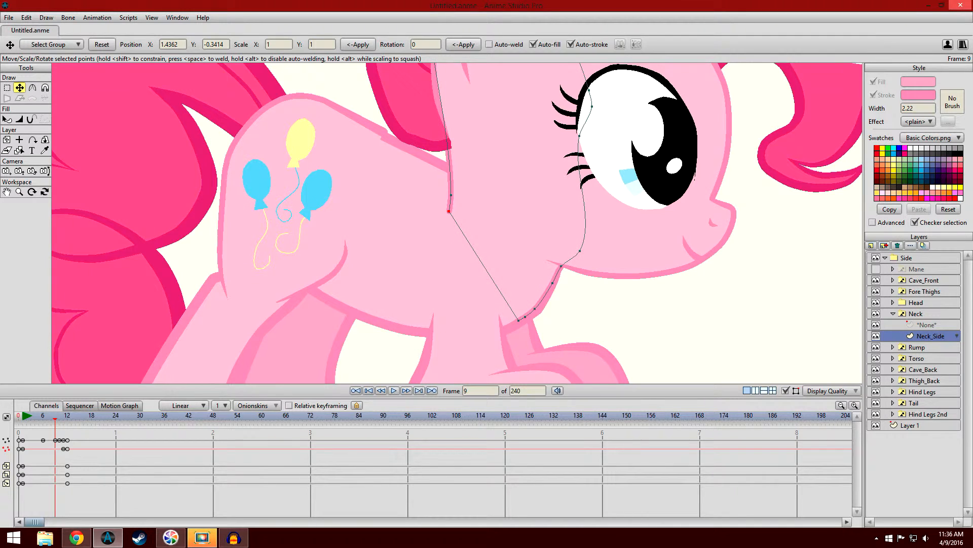
{"action": "left_click", "coordinate": [42, 419]}
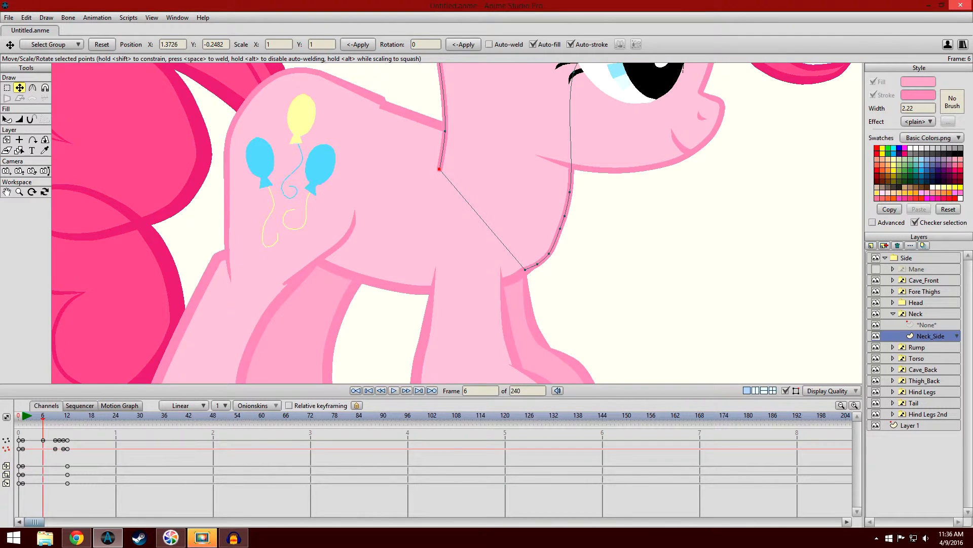
{"action": "left_click", "coordinate": [58, 415]}
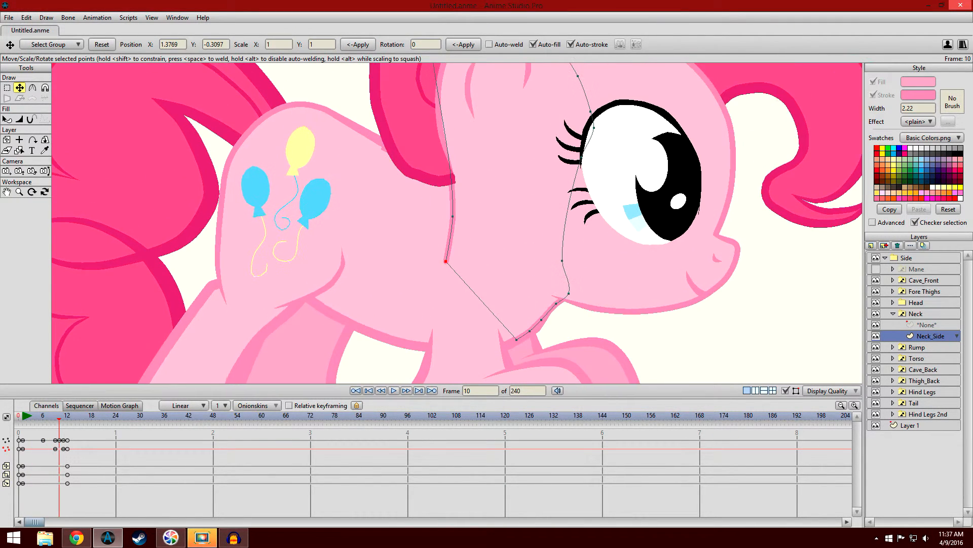
{"action": "left_click", "coordinate": [406, 390]}
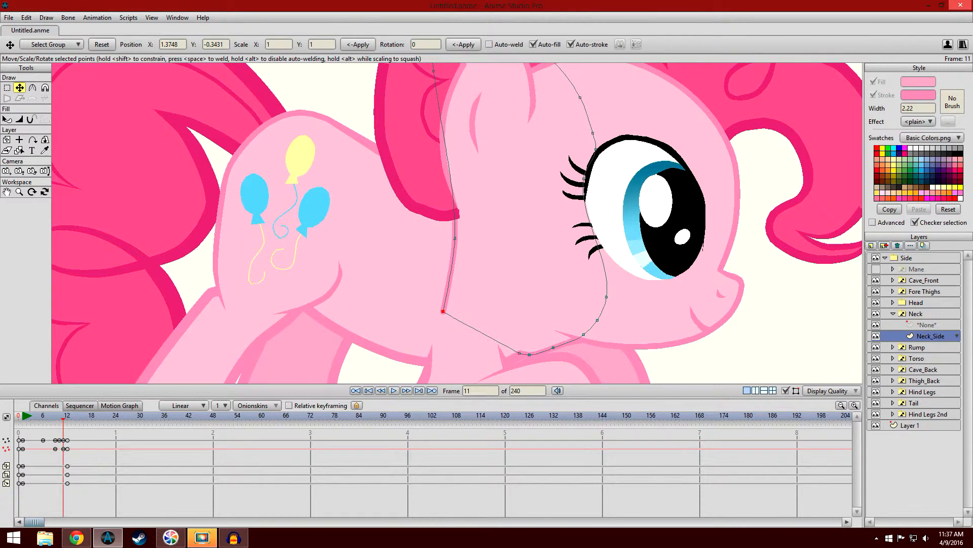
{"action": "left_click_drag", "start_coordinate": [442, 310], "coordinate": [454, 268]}
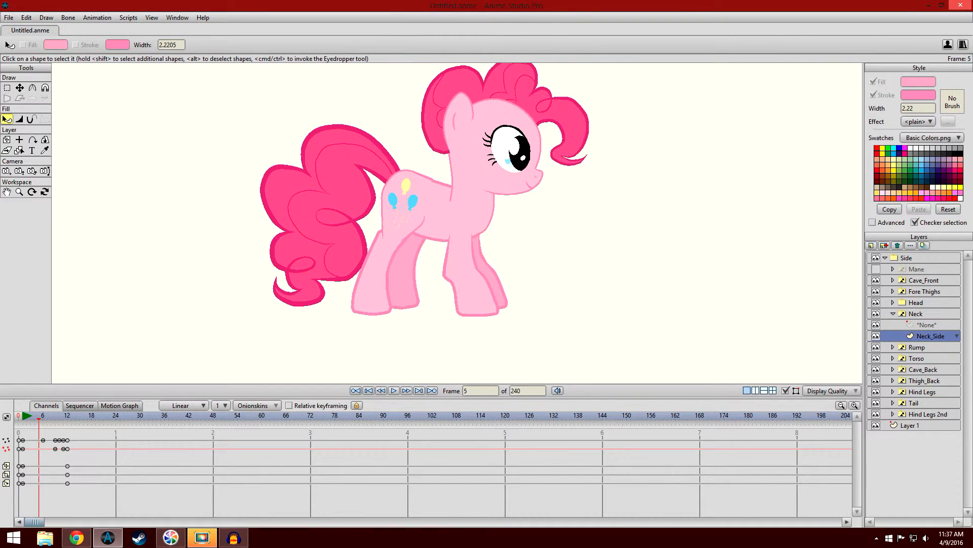
{"action": "left_click", "coordinate": [406, 390]}
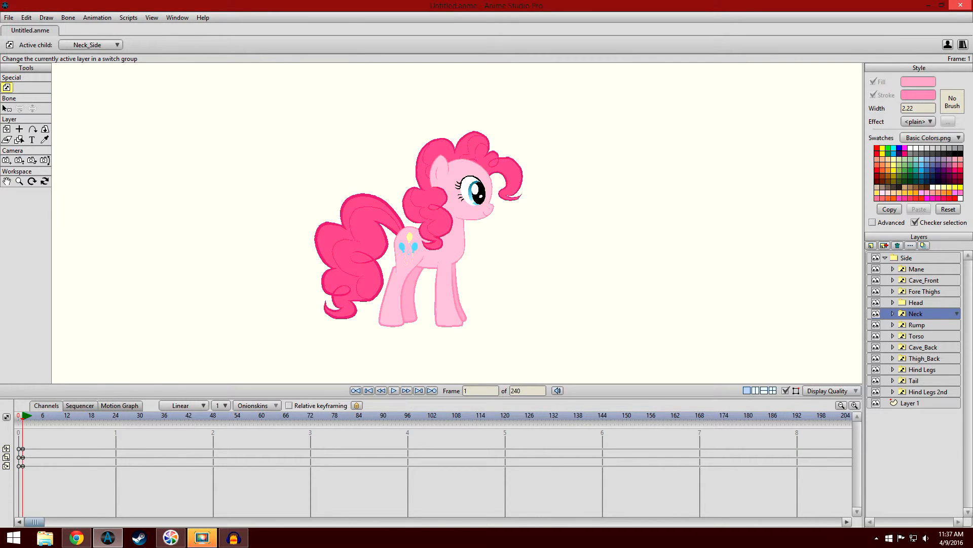
Play back the crouch, stop at frame 12, and make Layer 1 active
{"action": "left_click", "coordinate": [393, 390]}
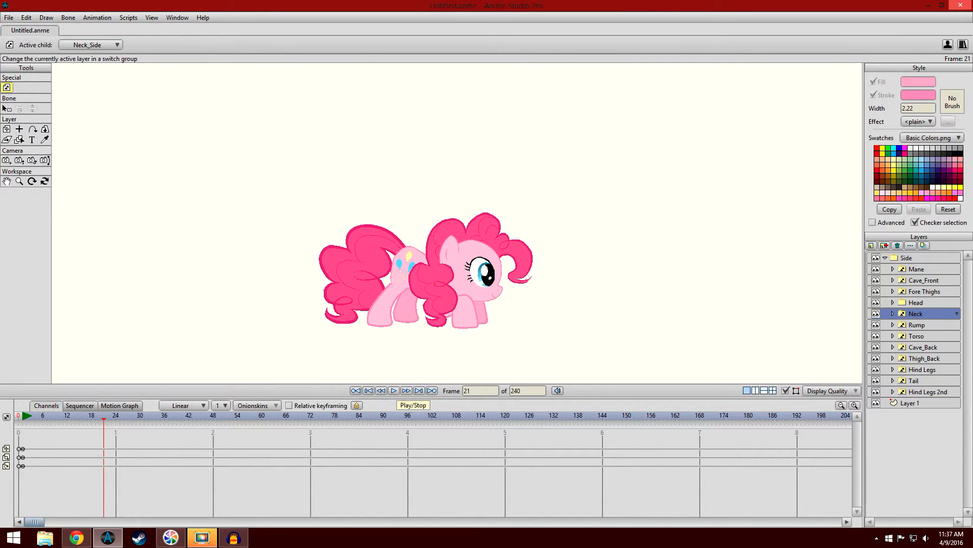
{"action": "left_click", "coordinate": [356, 390]}
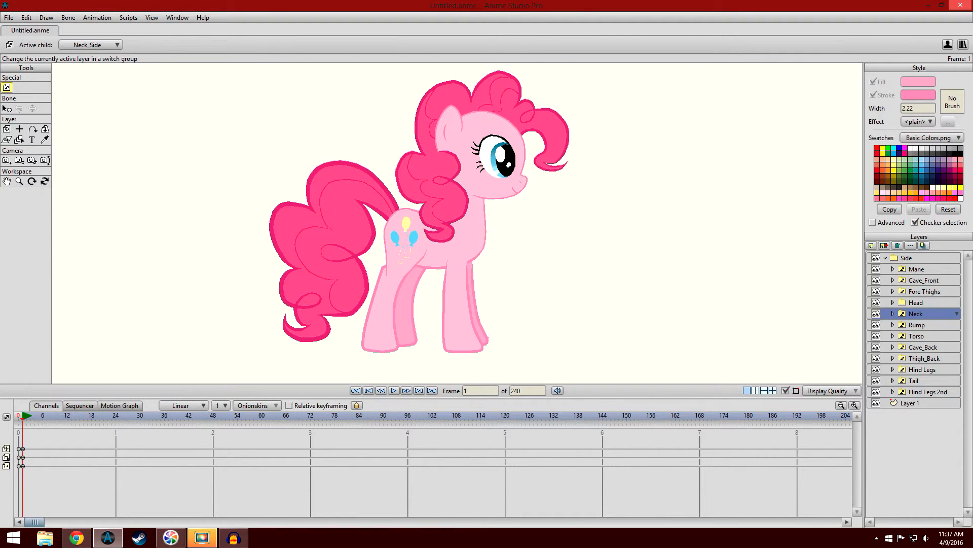
{"action": "left_click", "coordinate": [66, 415]}
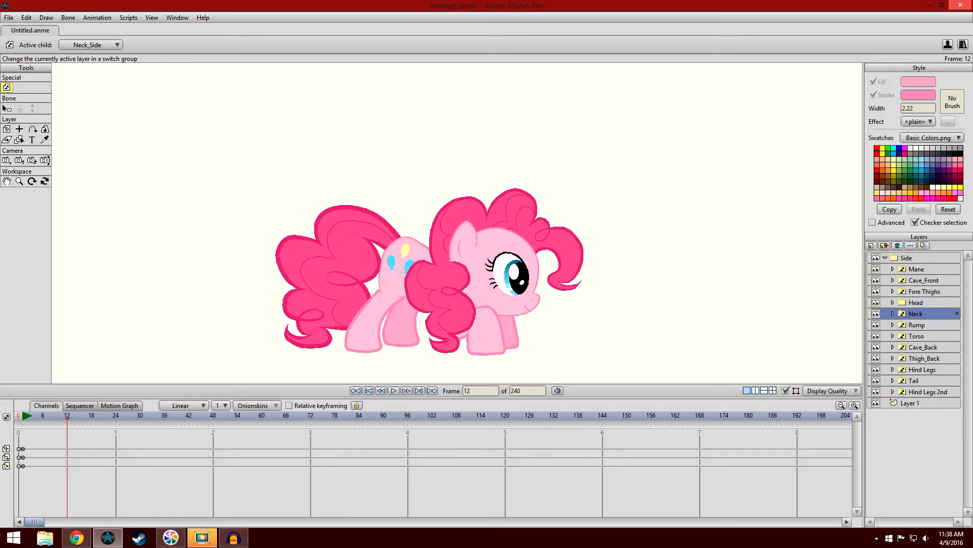
{"action": "left_click", "coordinate": [874, 269]}
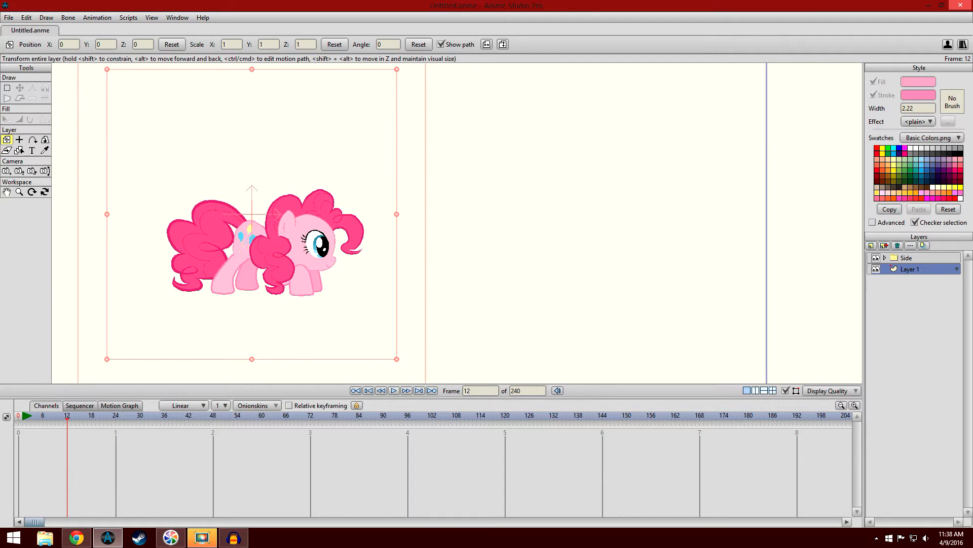
At frame 0, draw a freehand test line right of the pony and set its width to 10
{"action": "left_click", "coordinate": [368, 390]}
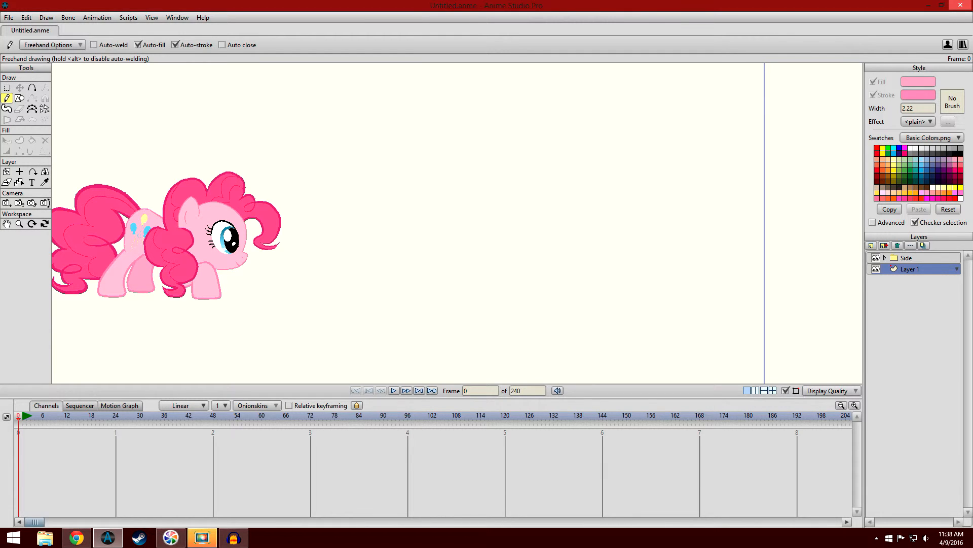
{"action": "left_click", "coordinate": [53, 44]}
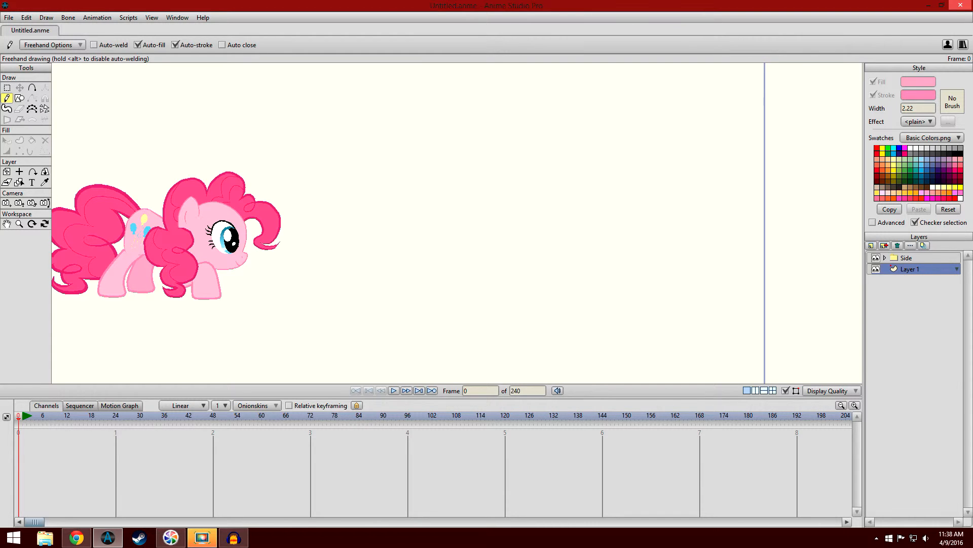
{"action": "left_click_drag", "start_coordinate": [463, 180], "coordinate": [465, 245]}
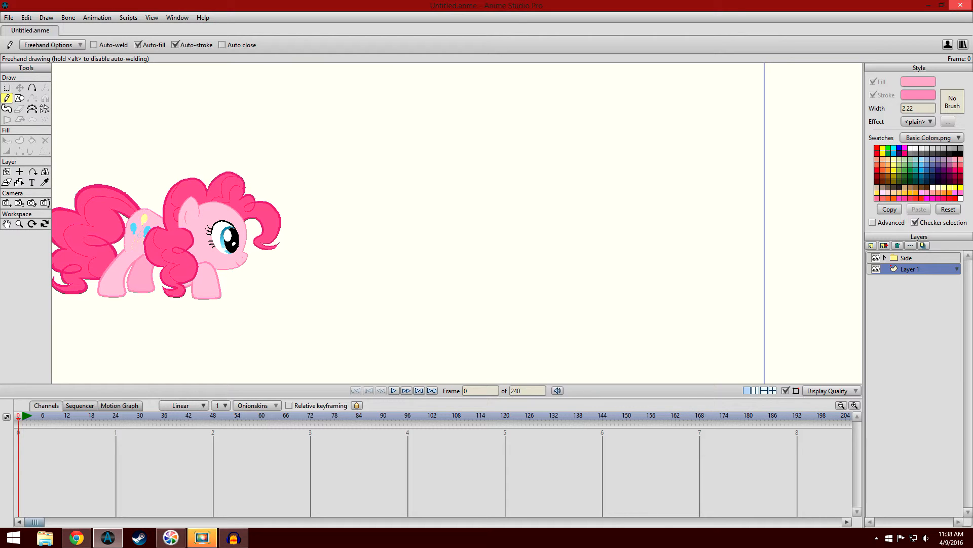
{"action": "left_click_drag", "start_coordinate": [440, 169], "coordinate": [446, 223]}
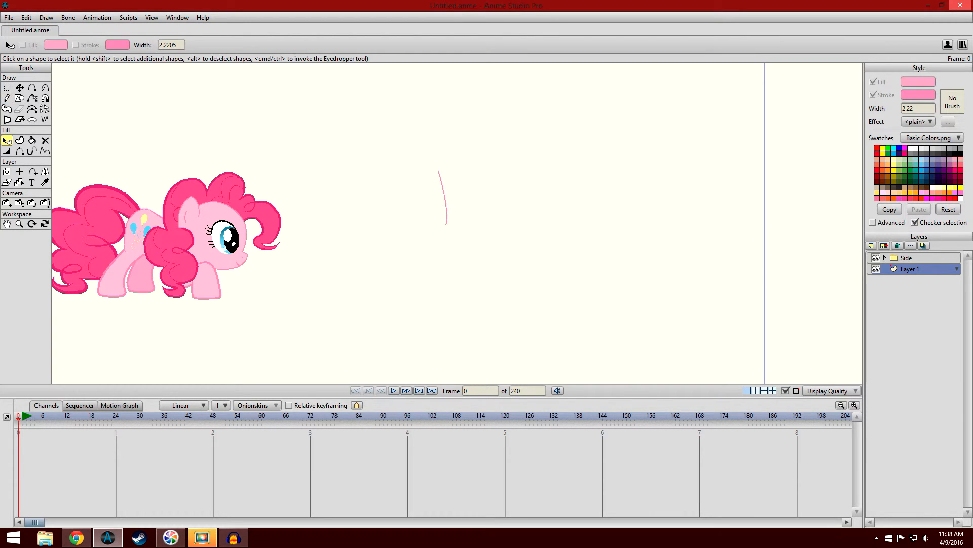
{"action": "left_click", "coordinate": [76, 45]}
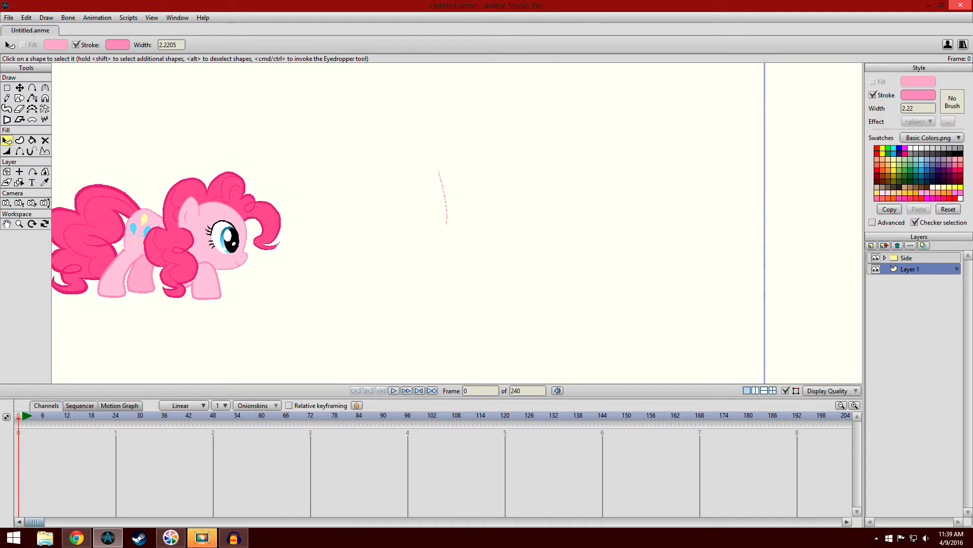
{"action": "type", "text": "10"}
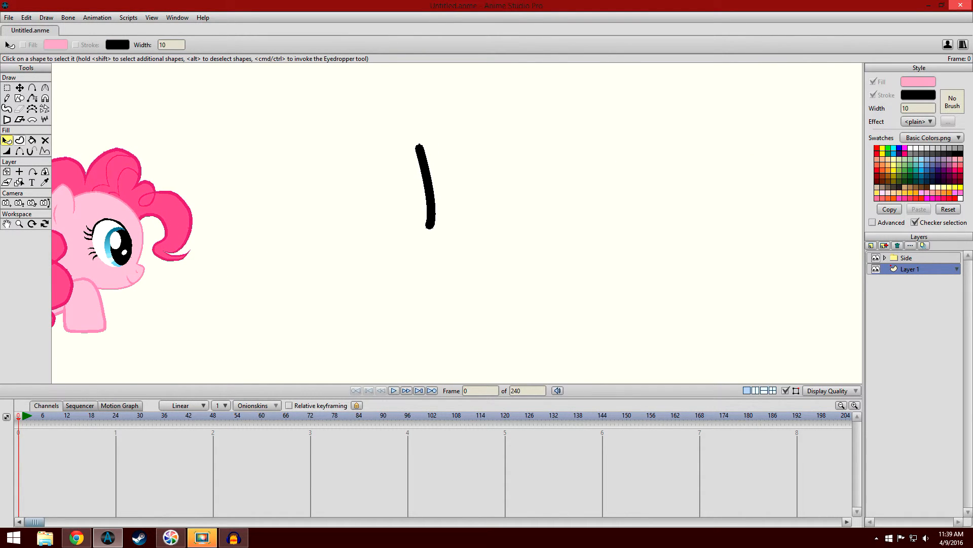
Draw freehand stick figures: one standing, one crouching, one crouching with knees bent forward
{"action": "left_click", "coordinate": [7, 98]}
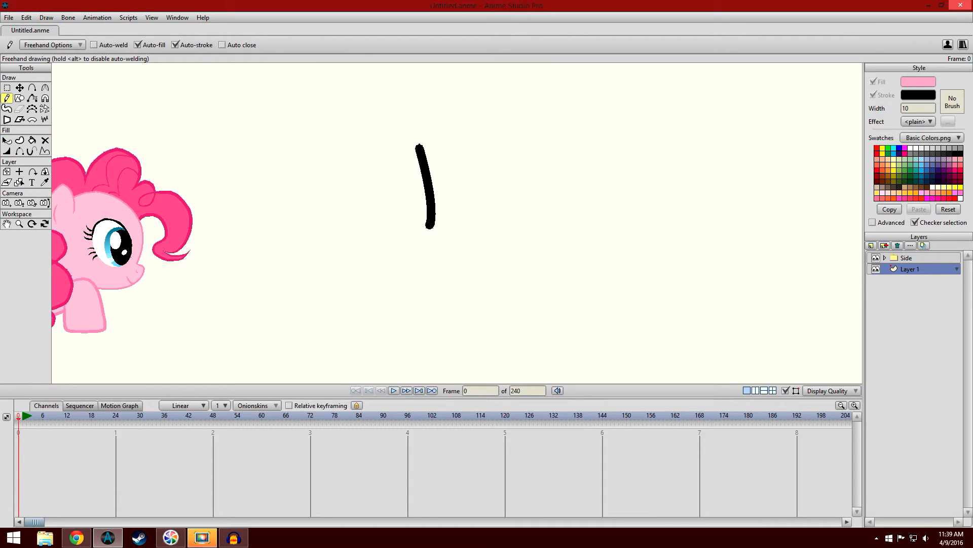
{"action": "left_click_drag", "start_coordinate": [427, 217], "coordinate": [407, 314]}
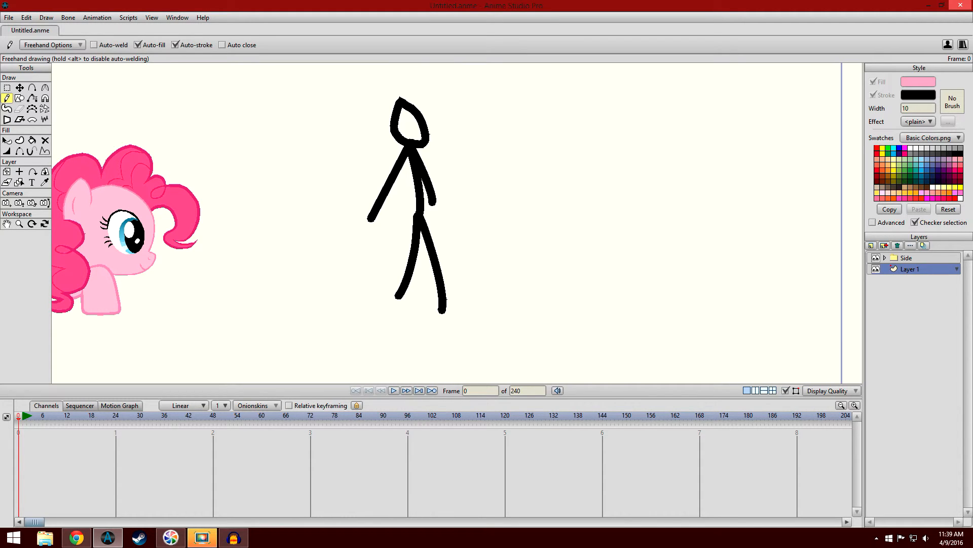
{"action": "left_click_drag", "start_coordinate": [543, 220], "coordinate": [546, 285]}
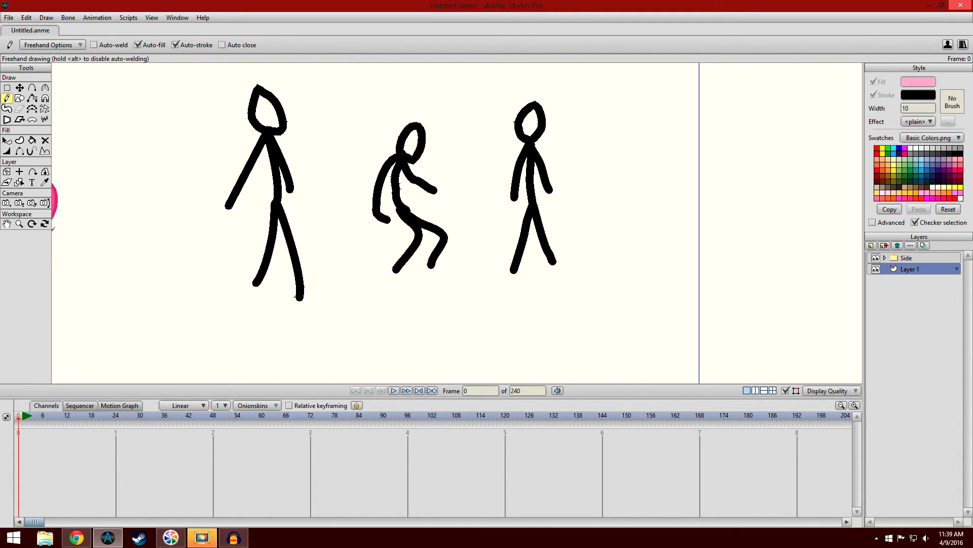
{"action": "left_click_drag", "start_coordinate": [580, 208], "coordinate": [639, 255]}
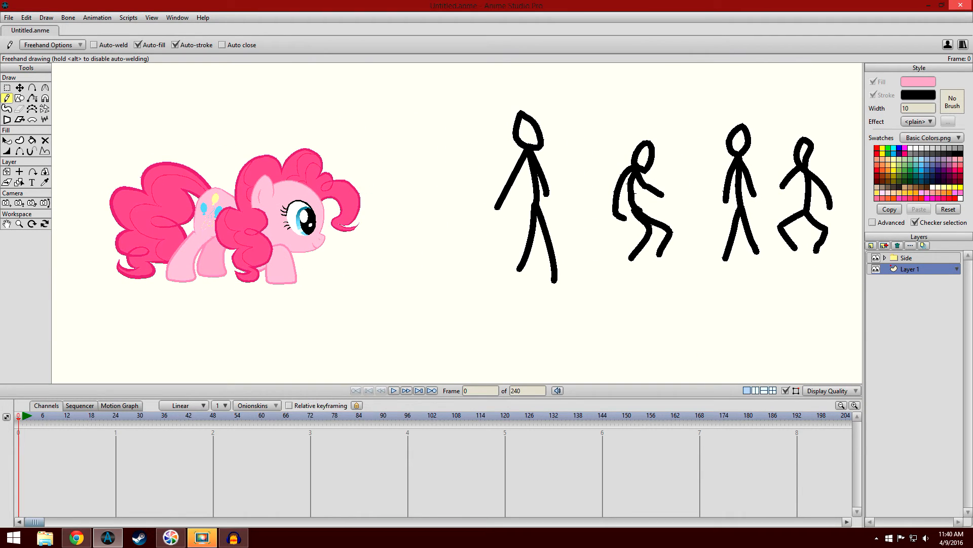
Draw seven freehand leg strokes below the figures, ranging from straight to sharply bent and wavy
{"action": "left_click_drag", "start_coordinate": [412, 251], "coordinate": [406, 317]}
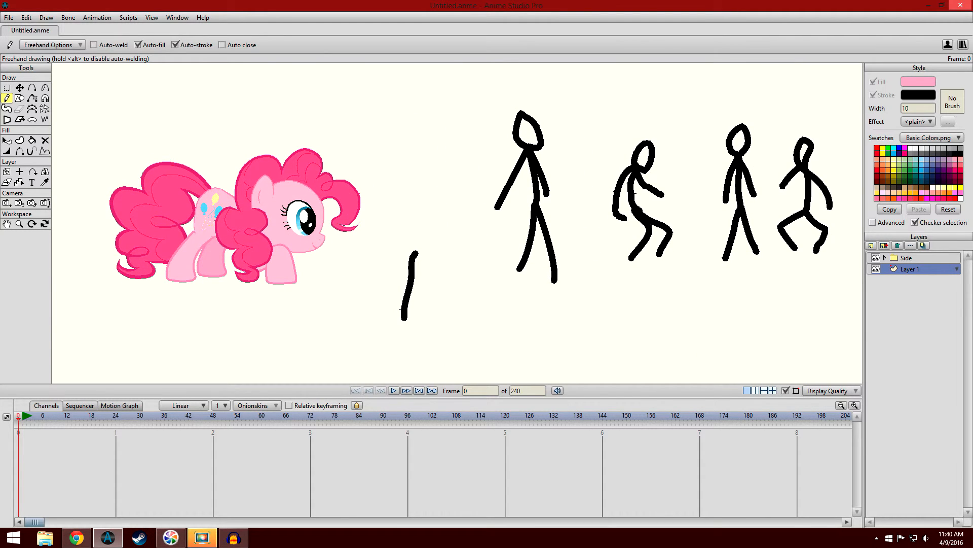
{"action": "left_click_drag", "start_coordinate": [448, 273], "coordinate": [497, 304]}
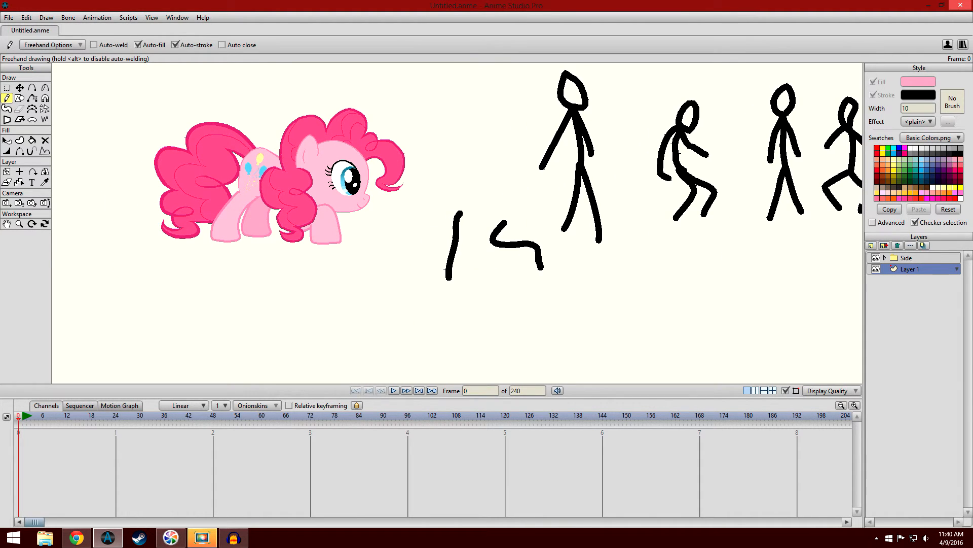
{"action": "left_click_drag", "start_coordinate": [394, 252], "coordinate": [373, 304]}
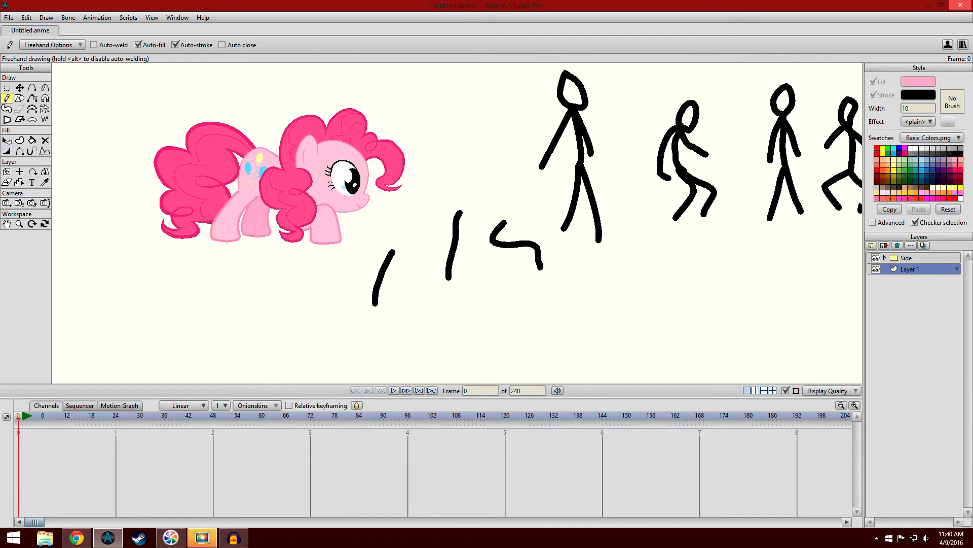
{"action": "left_click_drag", "start_coordinate": [391, 254], "coordinate": [382, 332]}
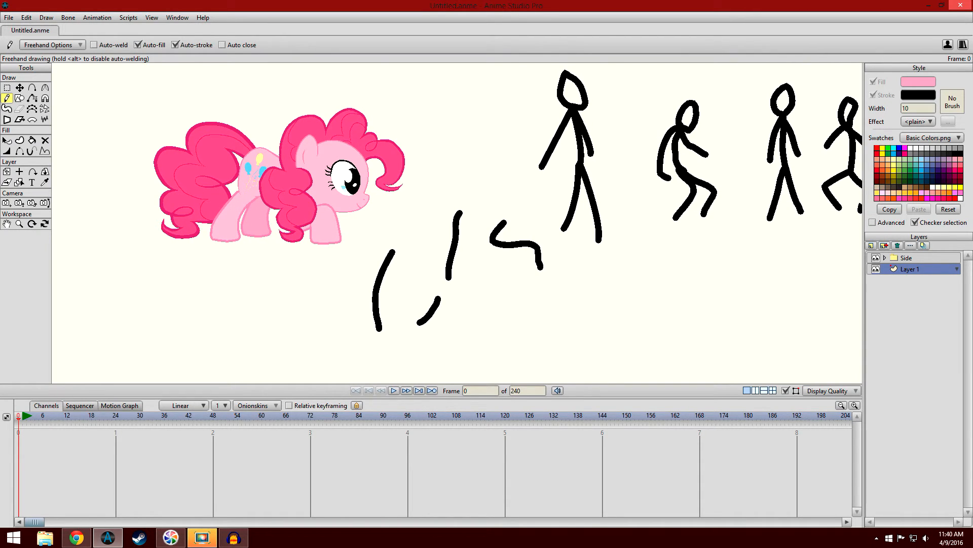
{"action": "left_click_drag", "start_coordinate": [416, 304], "coordinate": [419, 366]}
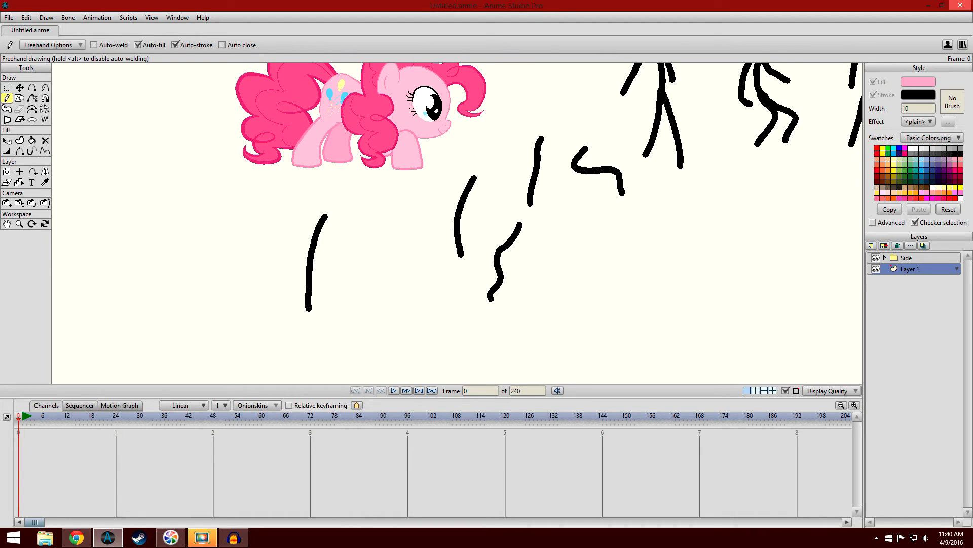
{"action": "left_click_drag", "start_coordinate": [397, 233], "coordinate": [382, 267]}
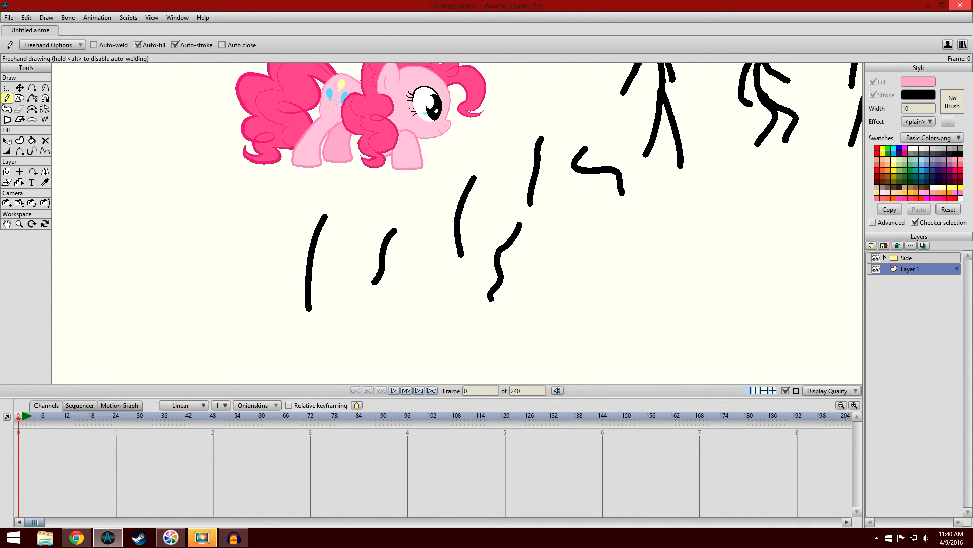
{"action": "left_click_drag", "start_coordinate": [385, 248], "coordinate": [351, 316]}
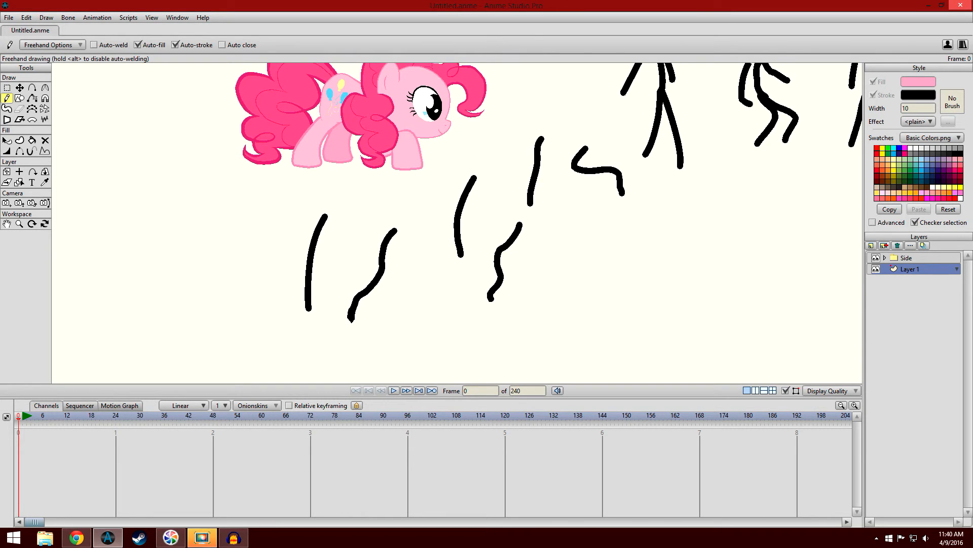